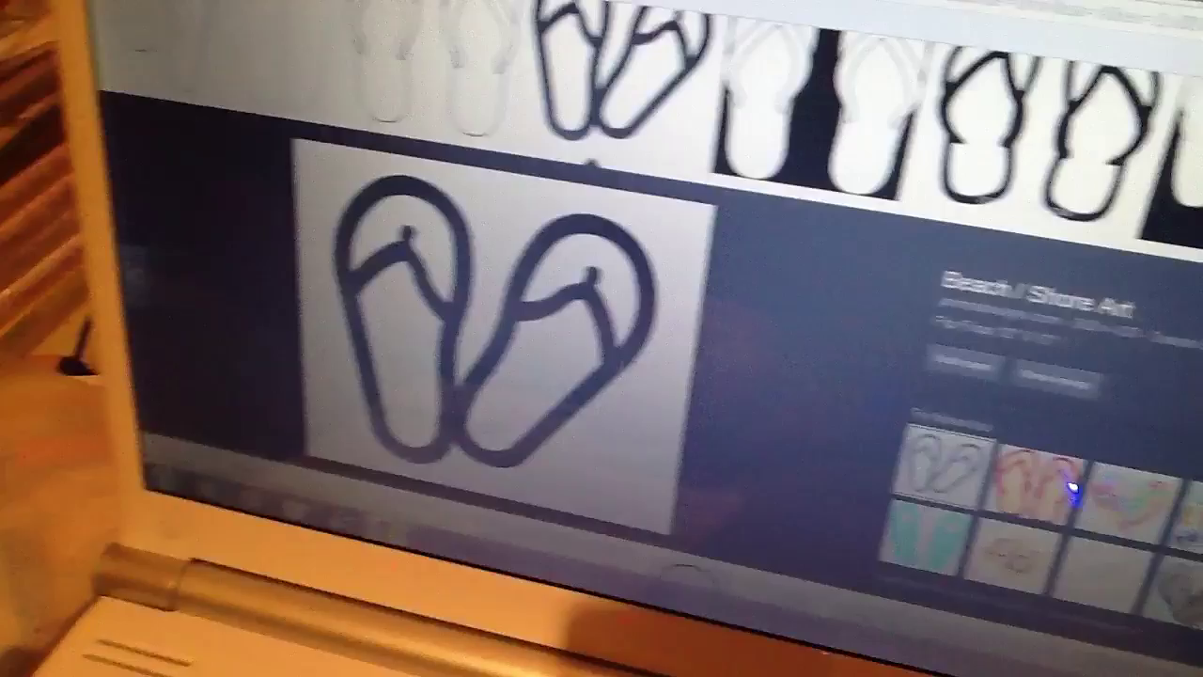
Step: Save the black flip-flops outline picture from Google Images to the computer
right_click(592, 282)
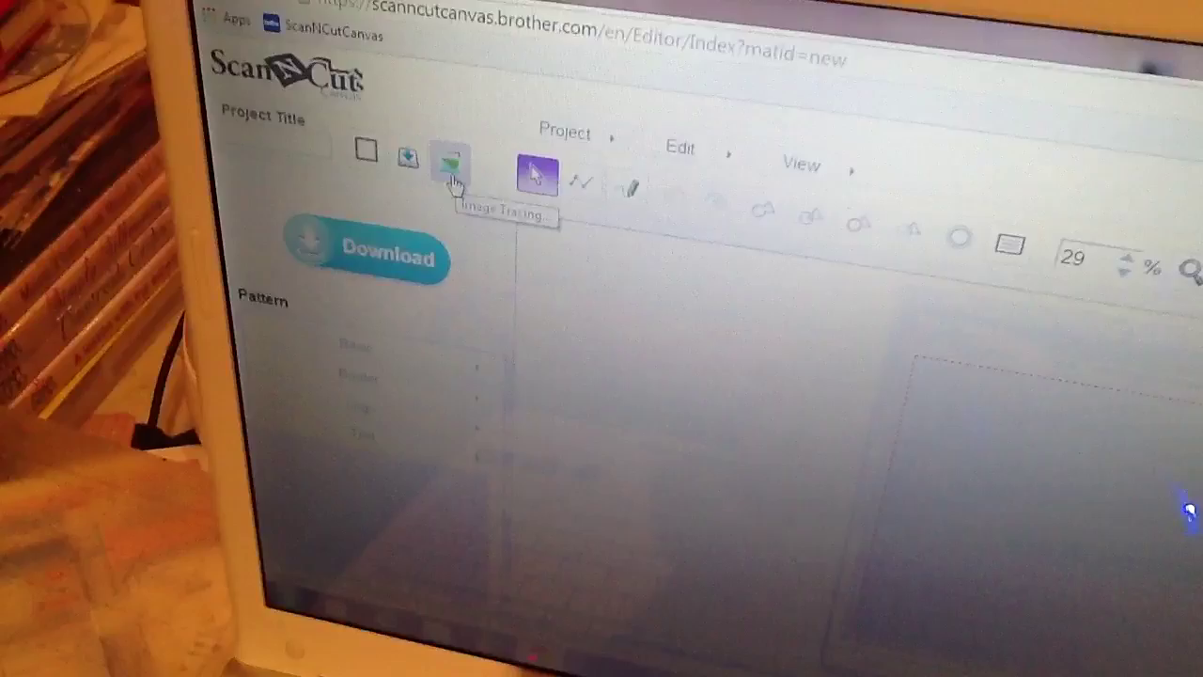
Step: Load the downloaded flip-flops JPG into the Image Tracing window
left_click(451, 160)
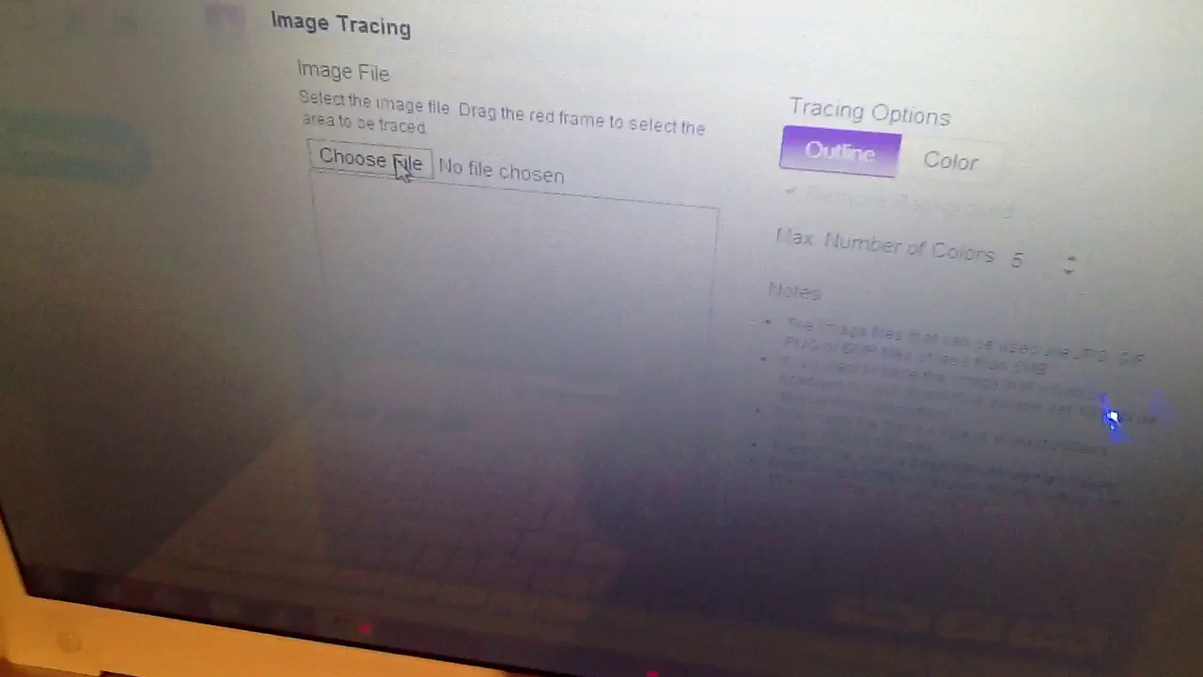
left_click(376, 164)
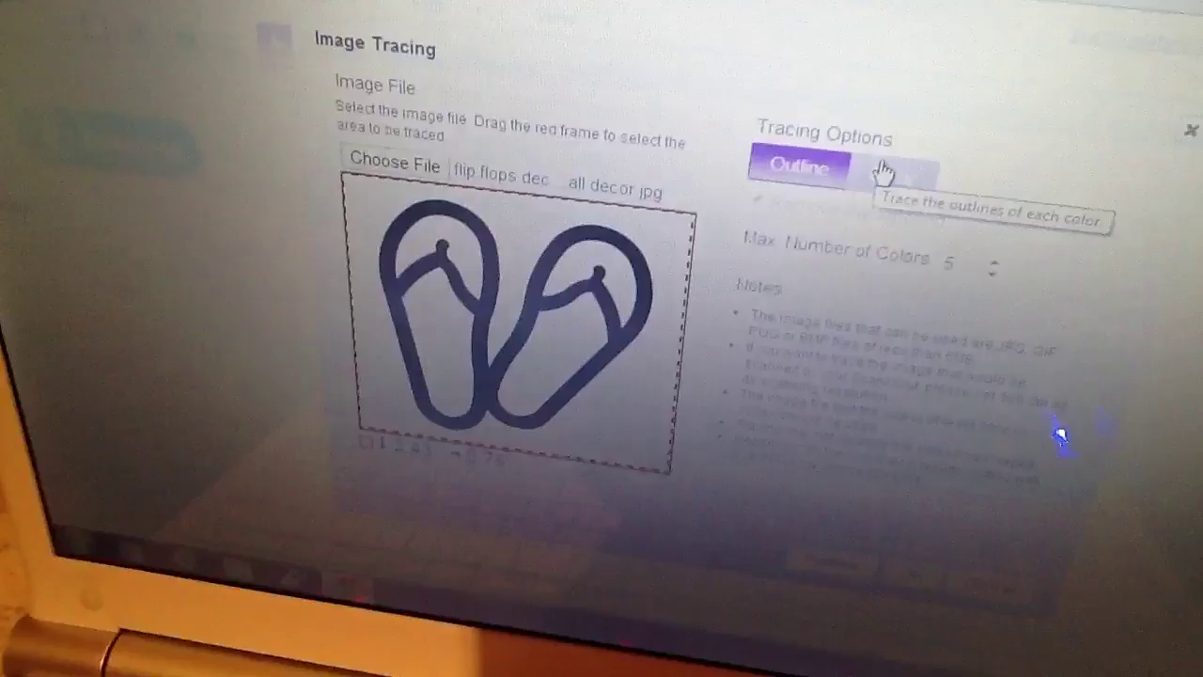
Step: Choose Outline tracing for the flip-flops picture instead of colour tracing
left_click(833, 159)
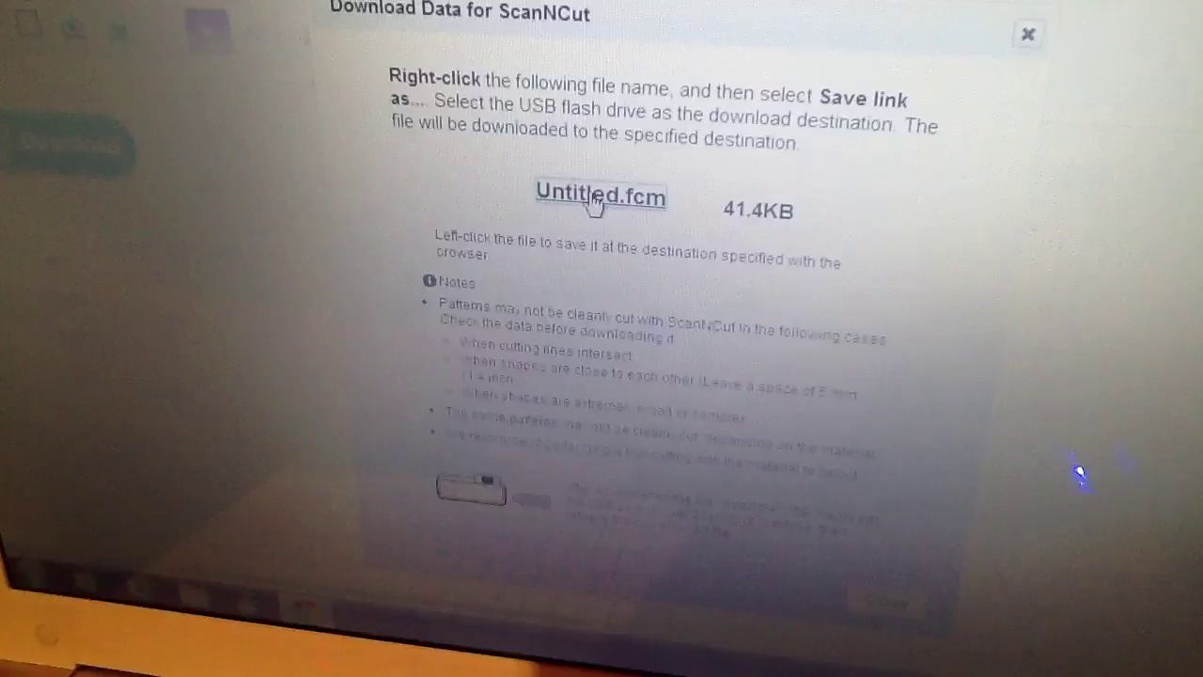
Step: Save the traced design Untitled.fcm (41.4 KB) to the desktop via Save link as
right_click(600, 197)
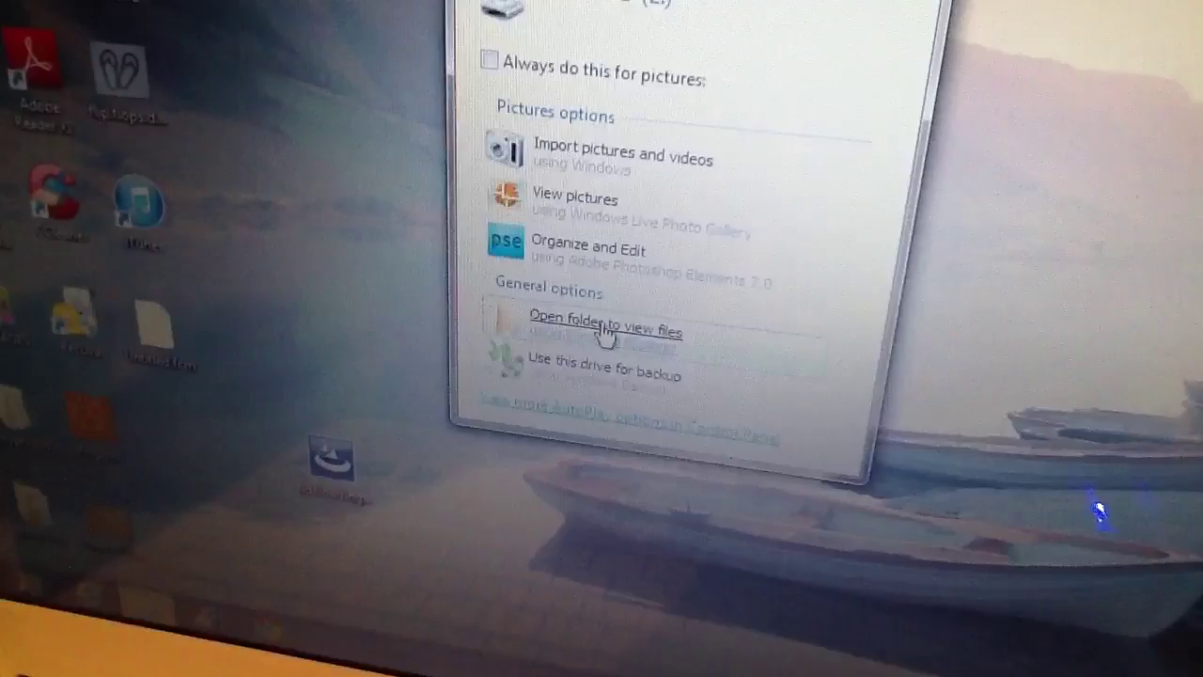
Step: View the USB stick's files through the AutoPlay 'Open folder' option
left_click(602, 331)
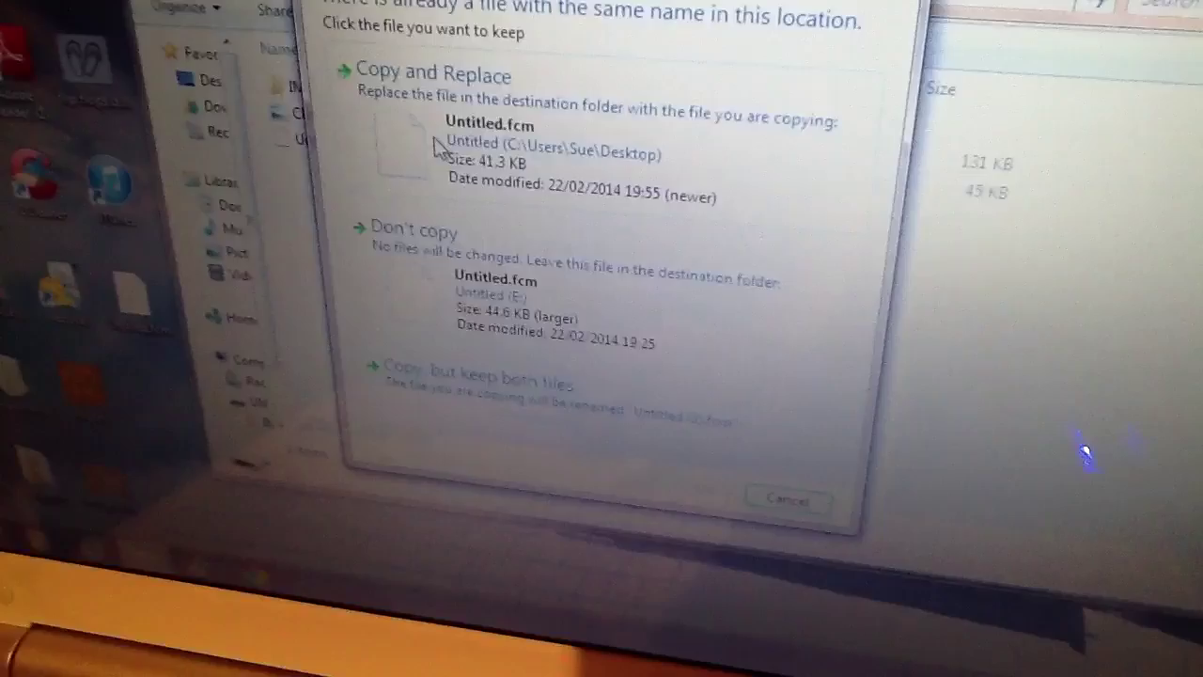
Step: Copy Untitled.fcm onto the USB stick, replacing the older same-named file
left_click(425, 76)
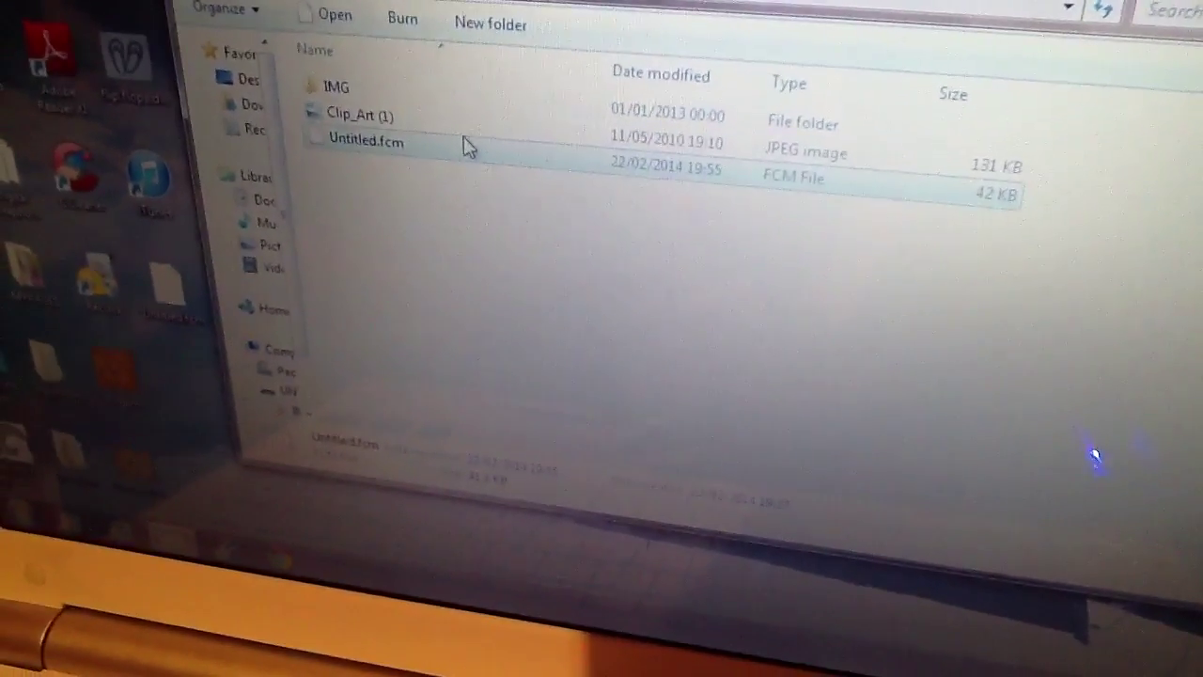